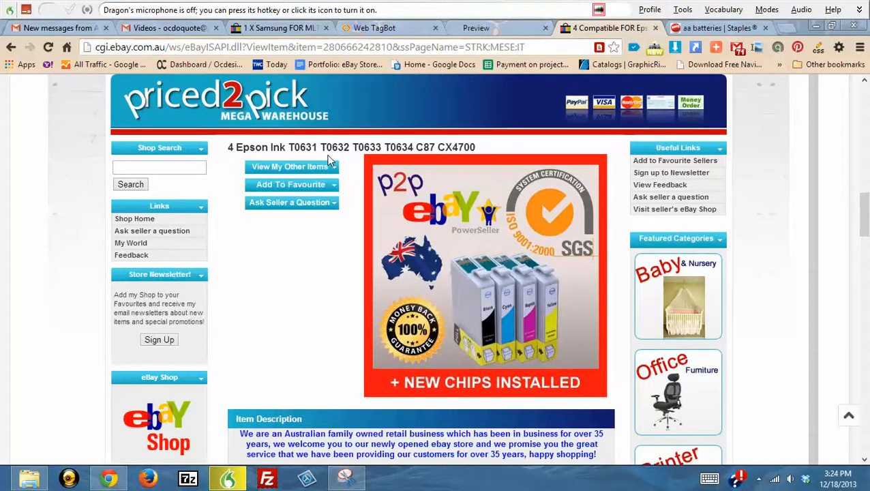
mouse_move(252, 201)
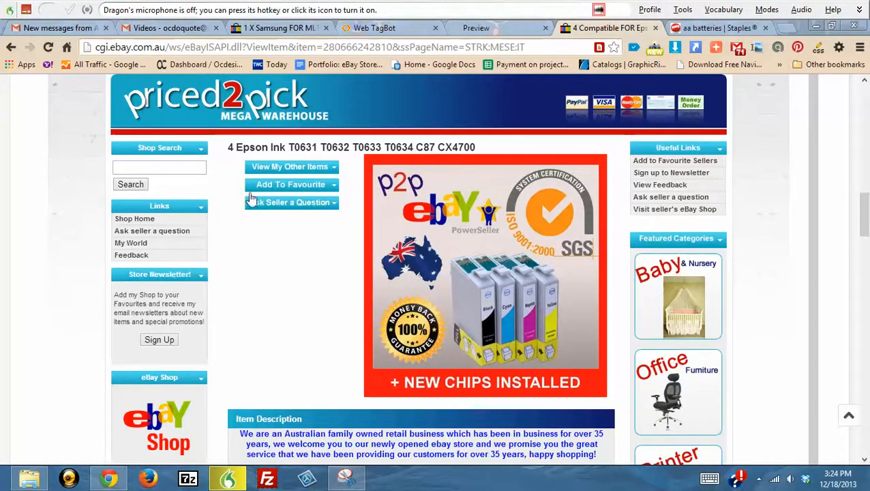
mouse_move(484, 27)
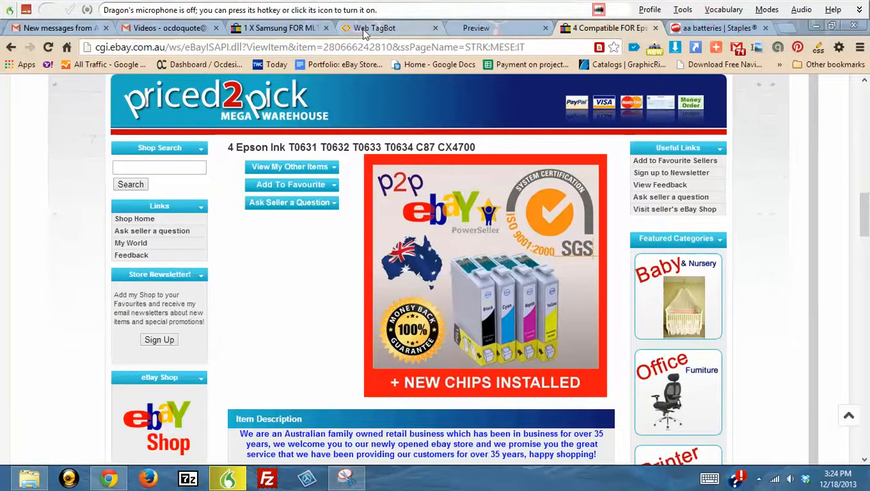
Bring up the TagBot template page and scroll to its Listing Title and Description slots
left_click(373, 27)
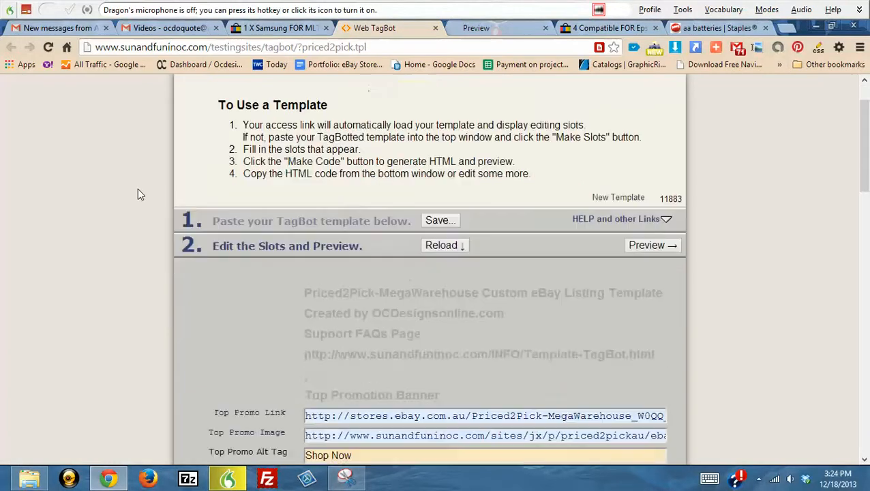
scroll("down", 3)
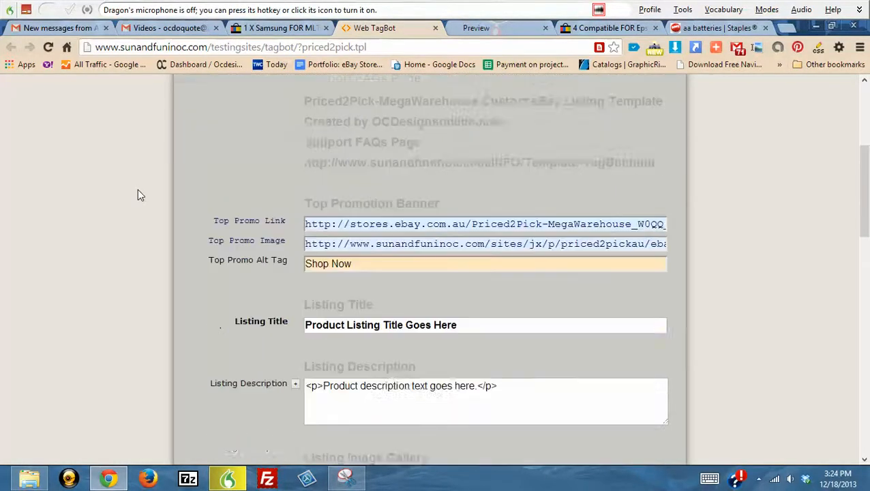
scroll("down", 3)
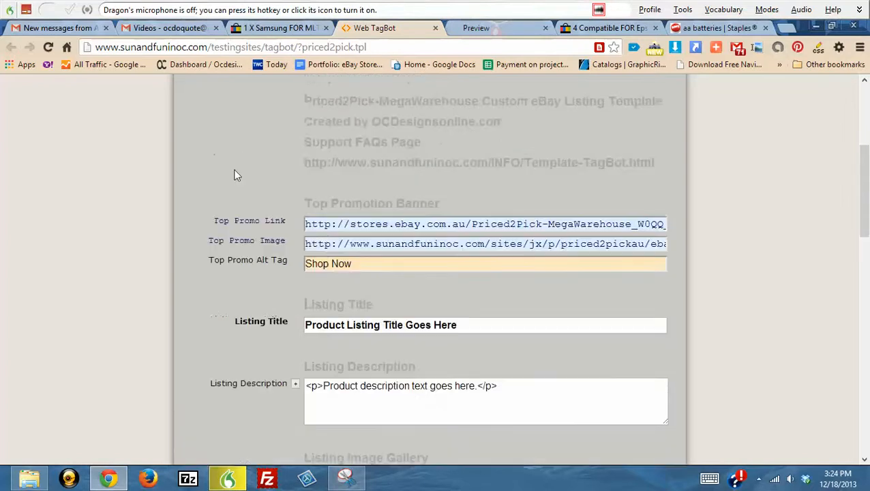
scroll("down", 3)
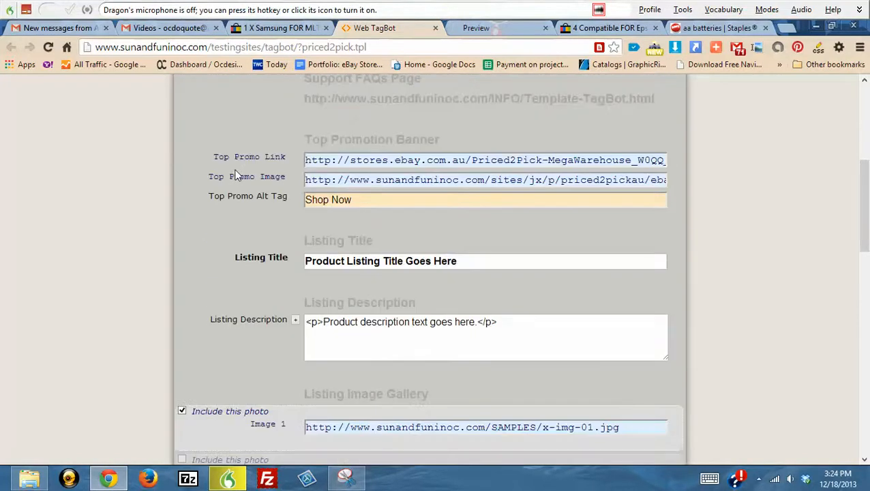
scroll("down", 3)
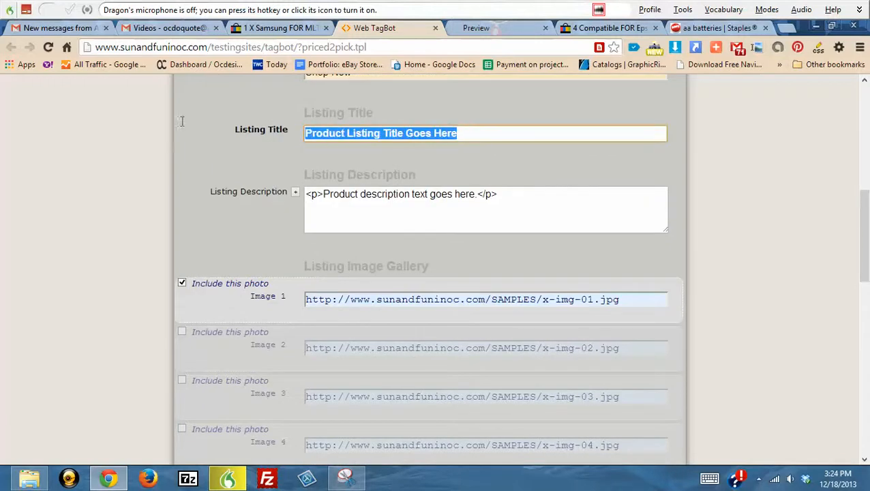
mouse_move(575, 205)
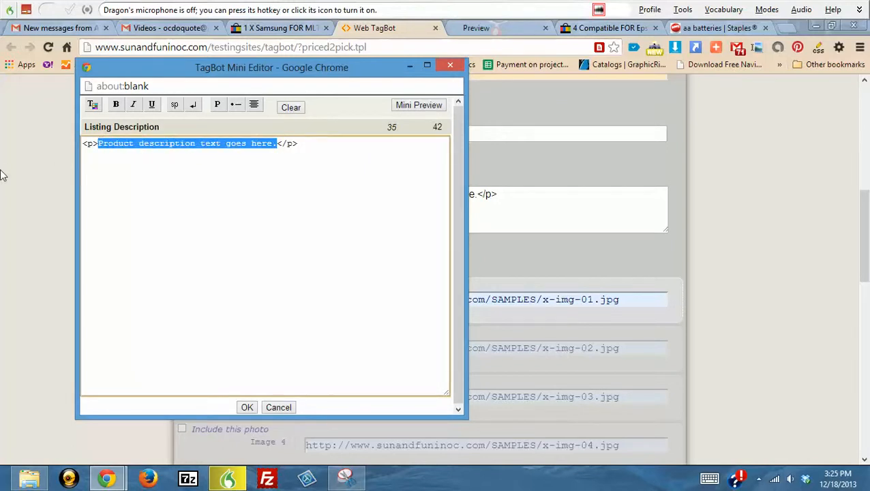
Enter 'Your text' and a second line 'Yo' in the Mini Editor, separated by line breaks
type("Your text goes here")
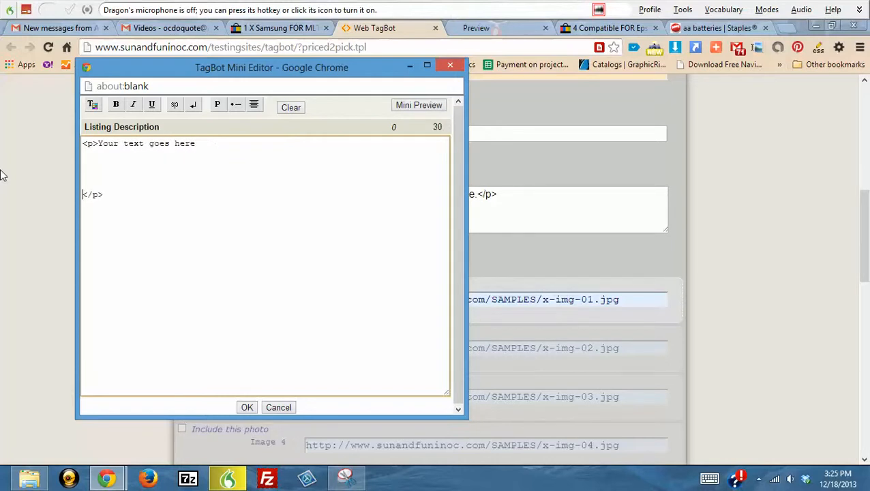
type("Your text goes here")
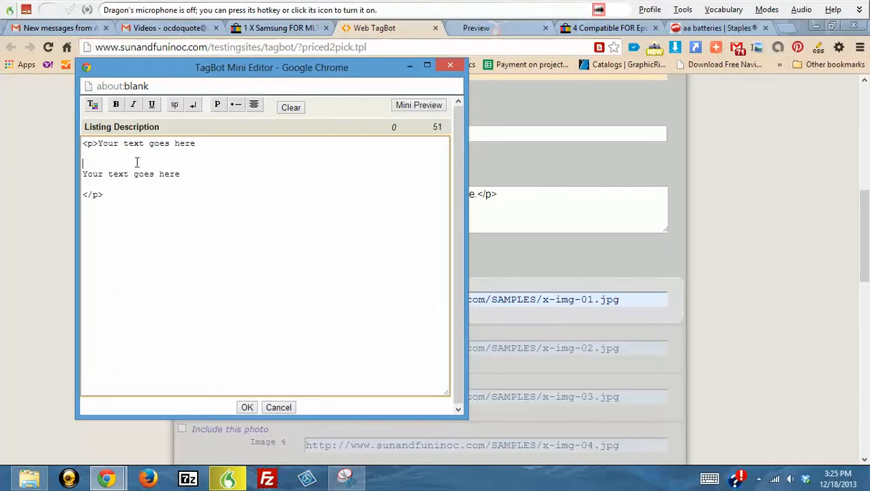
mouse_move(194, 103)
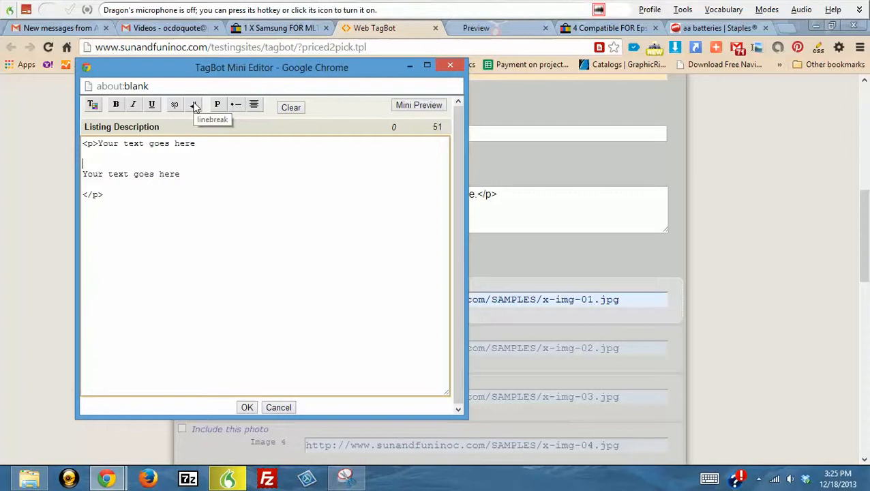
left_click(194, 104)
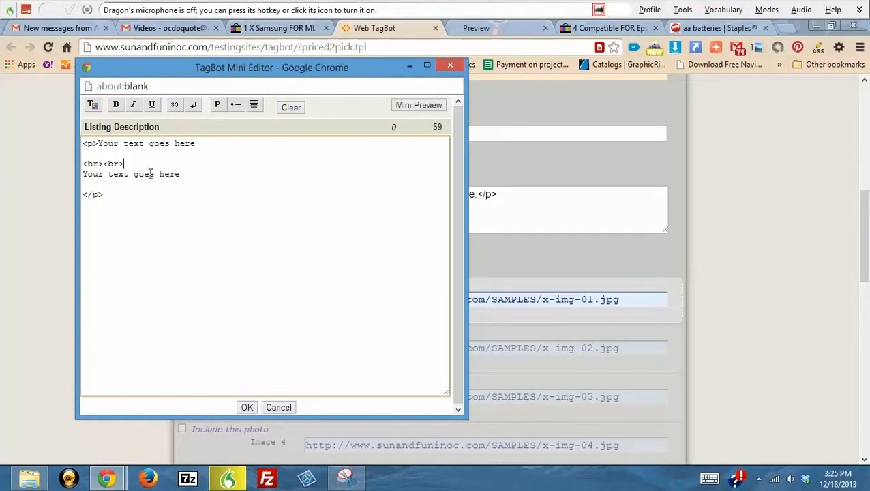
Make the second description line bold, italic, underlined and red
triple_click(131, 173)
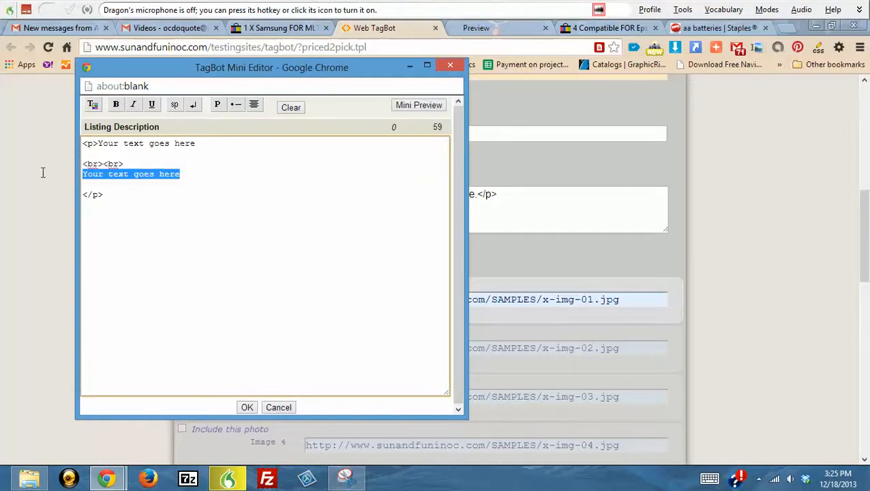
left_click(114, 103)
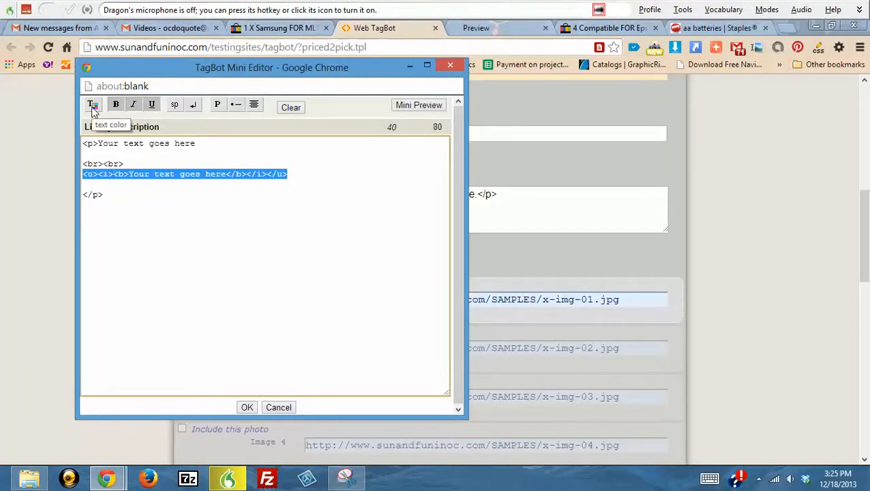
left_click(92, 104)
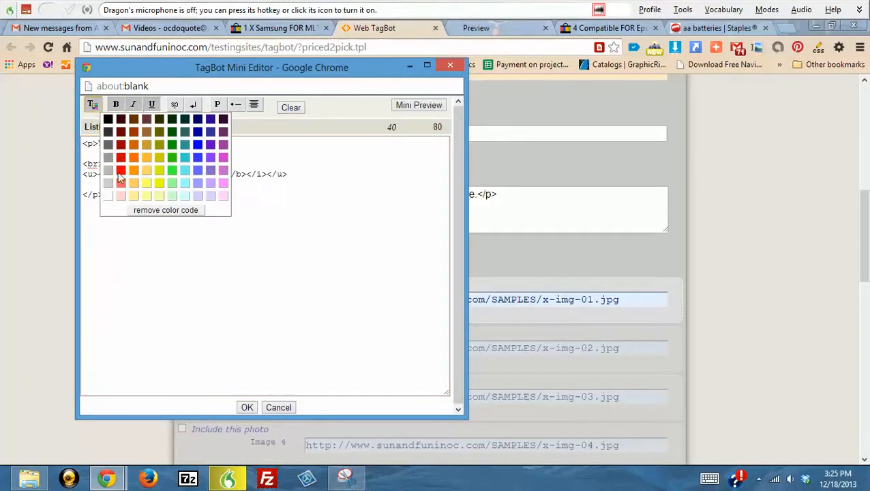
left_click(120, 169)
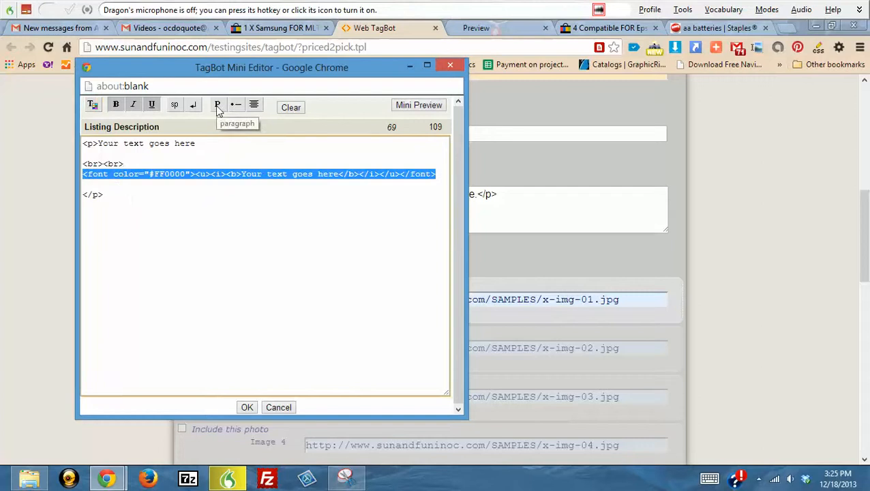
mouse_move(179, 119)
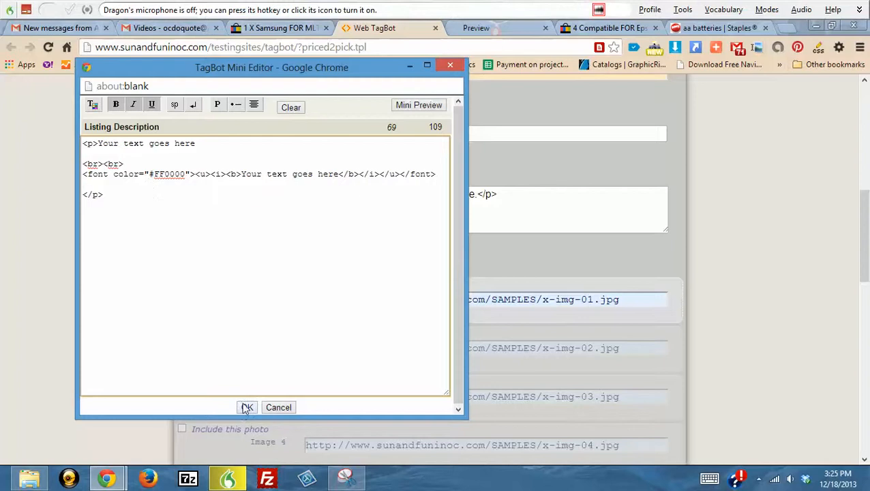
Save the Mini Editor text into the description slot and bring up the Samsung toner eBay listing
left_click(247, 407)
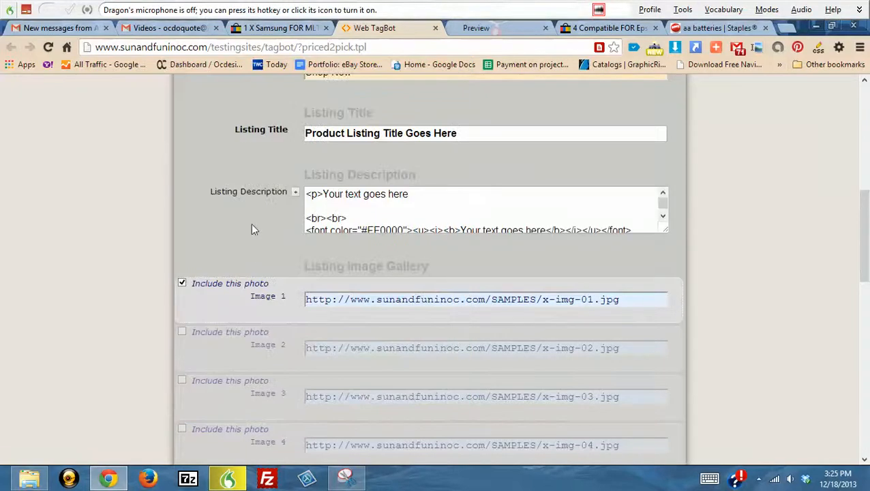
scroll("down", 3)
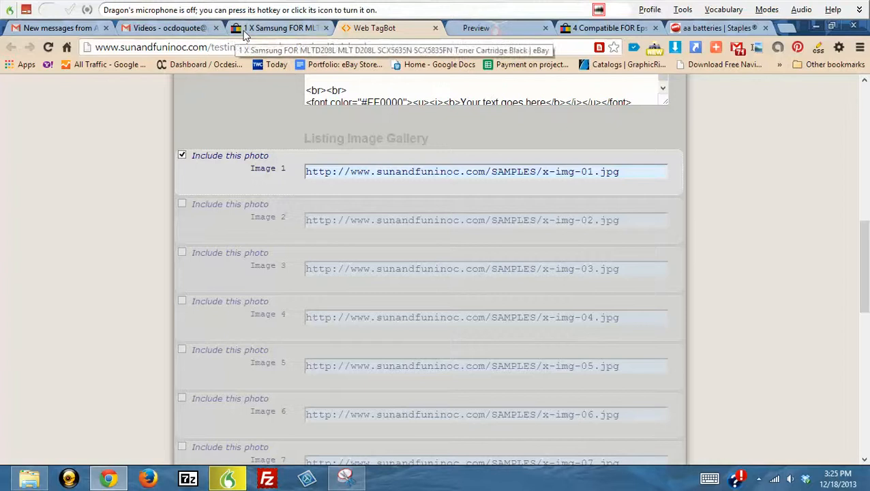
left_click(279, 27)
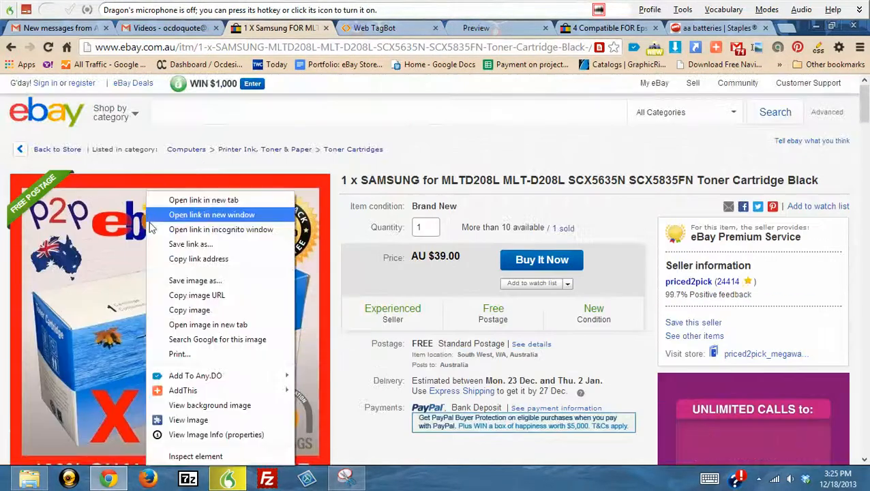
mouse_move(196, 294)
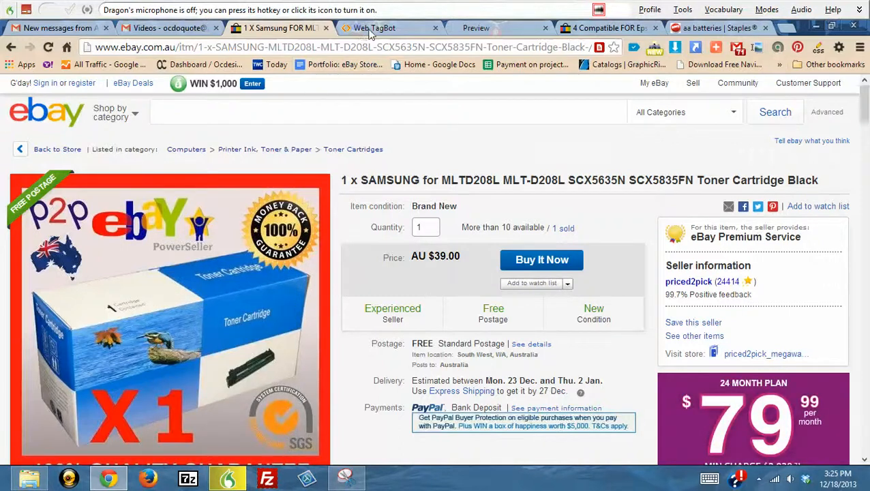
Paste the i.ebayimg.com toner photo URL into the gallery Image 2 slot on the TagBot page
left_click(373, 27)
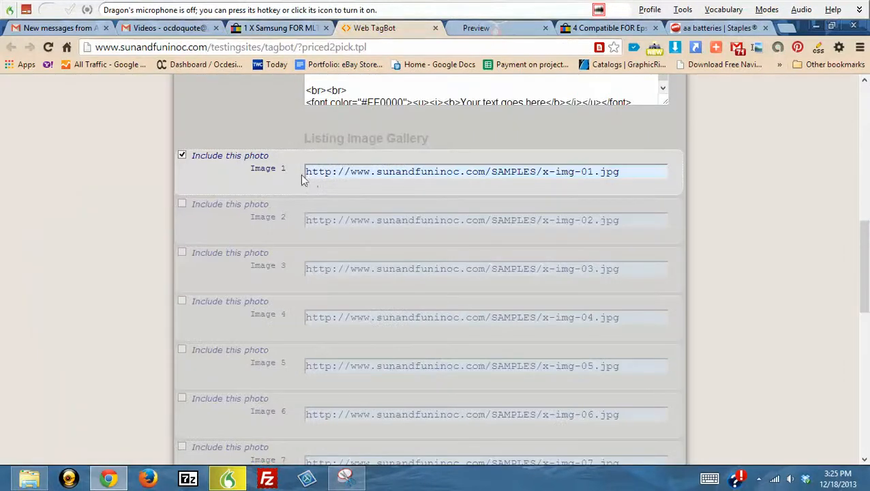
triple_click(462, 172)
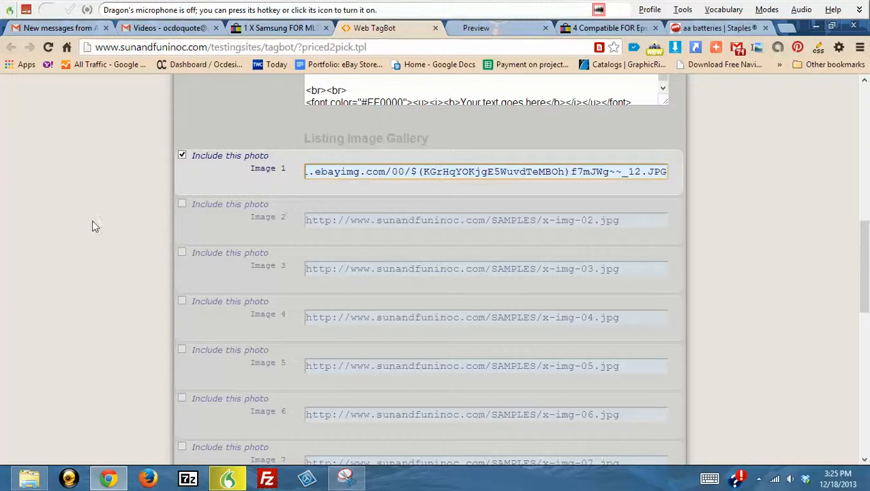
left_click(183, 205)
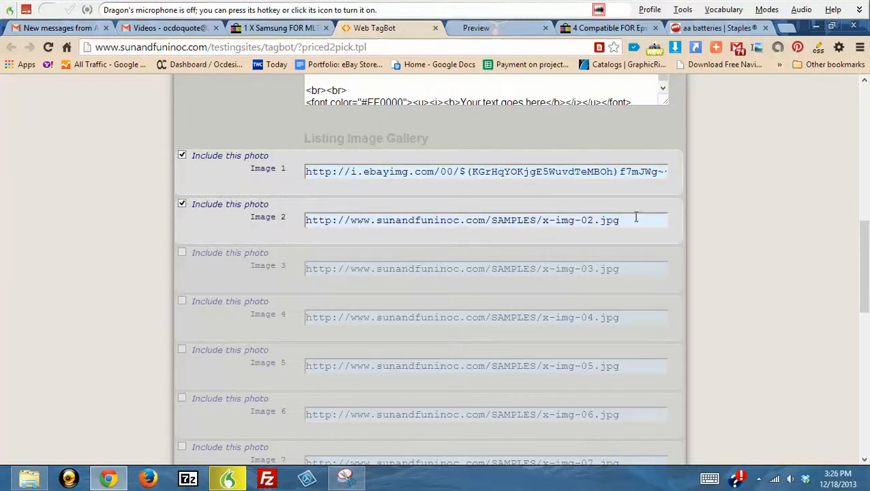
triple_click(463, 219)
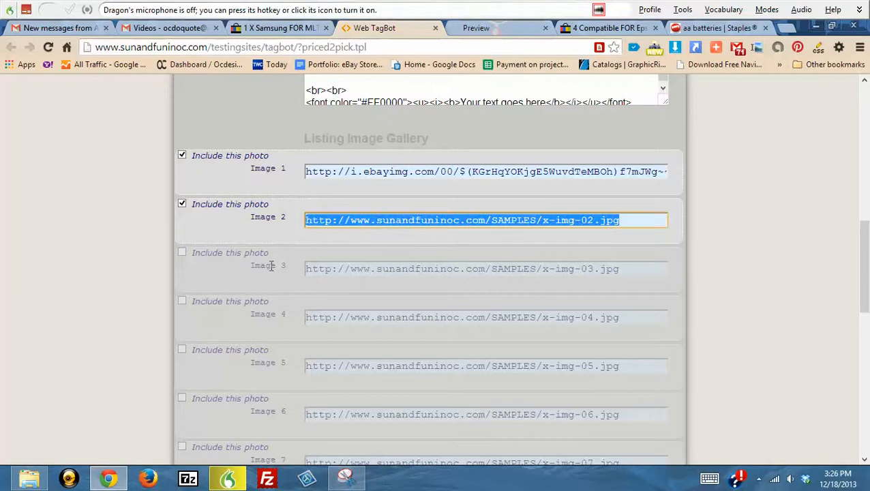
type("http://i.ebayimg.com/00/$(KGrHqYOKjgE5WuvdTeMBOh)f7mJWg~~_12.JPG")
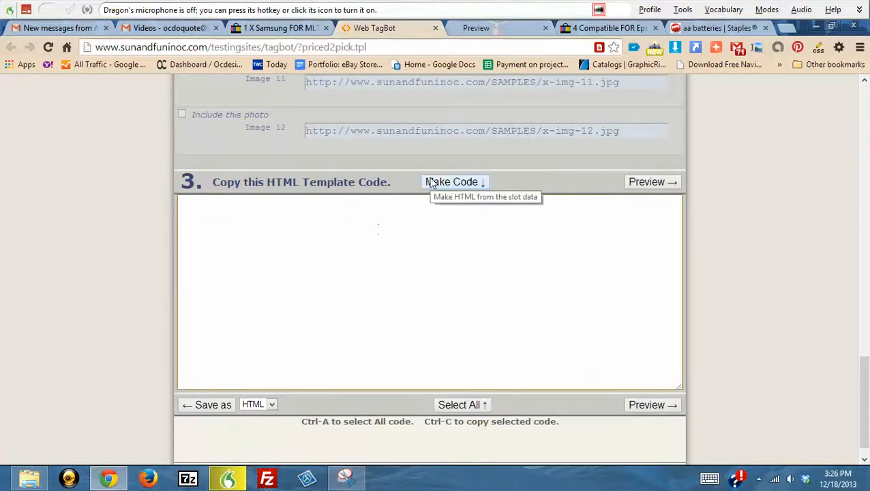
Run Make Code, select all the generated HTML, and switch to the eBay listing tab
left_click(452, 181)
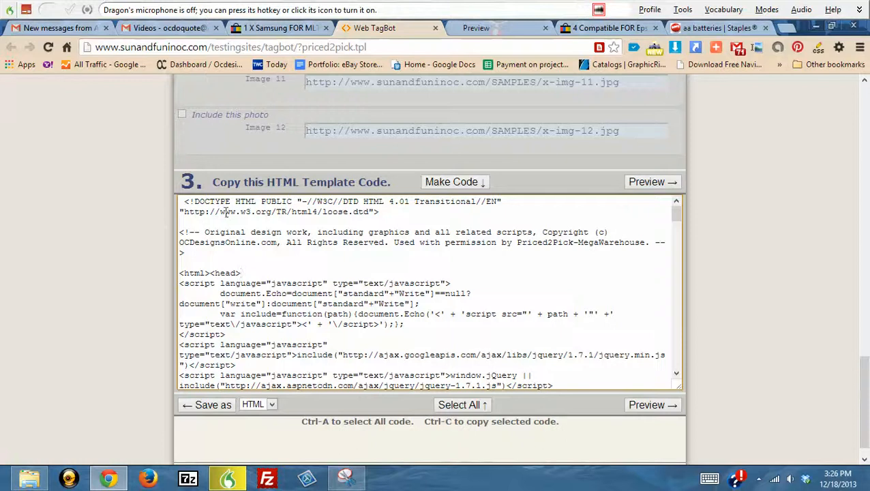
left_click(458, 404)
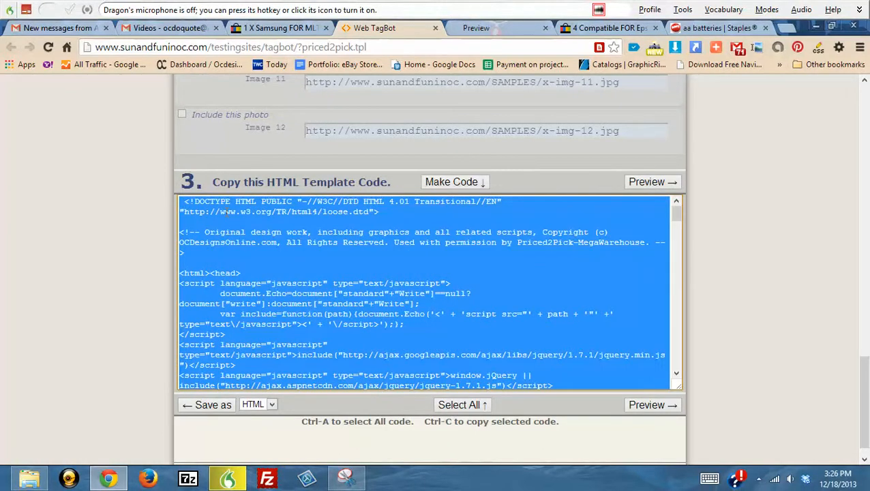
left_click(607, 27)
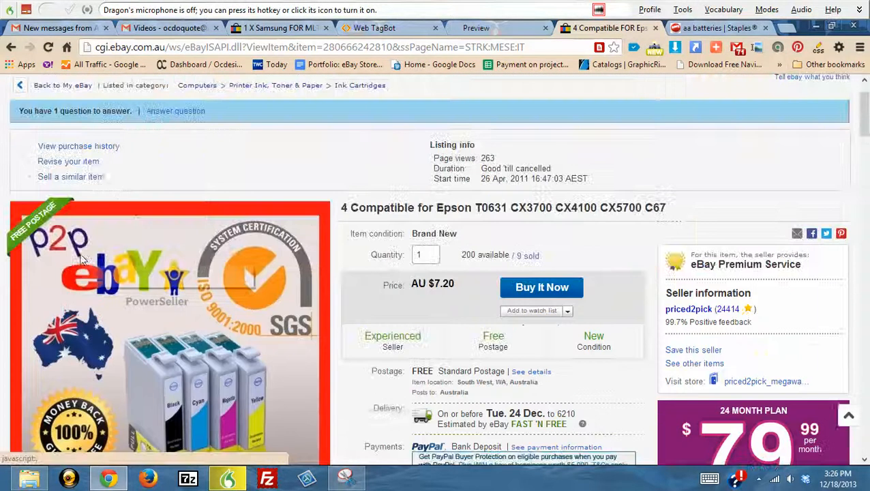
Start Revise your item on the Epson ink cartridge listing and return to the TagBot tab
left_click(69, 161)
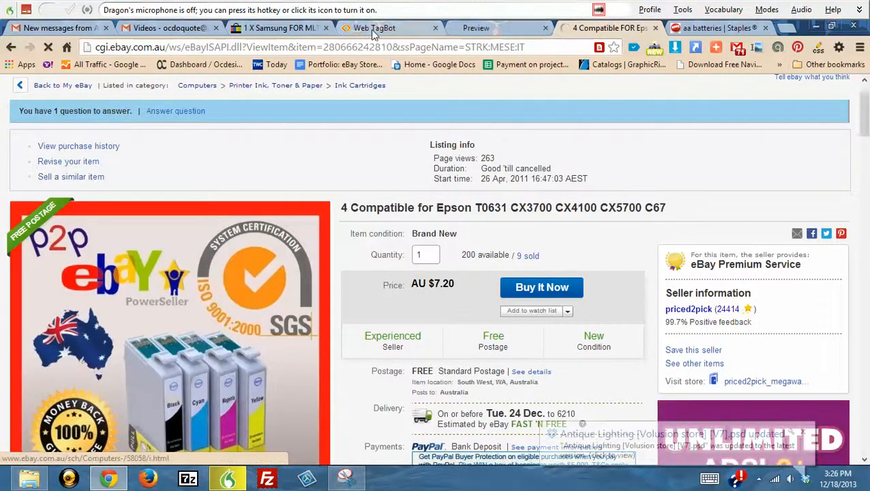
left_click(374, 27)
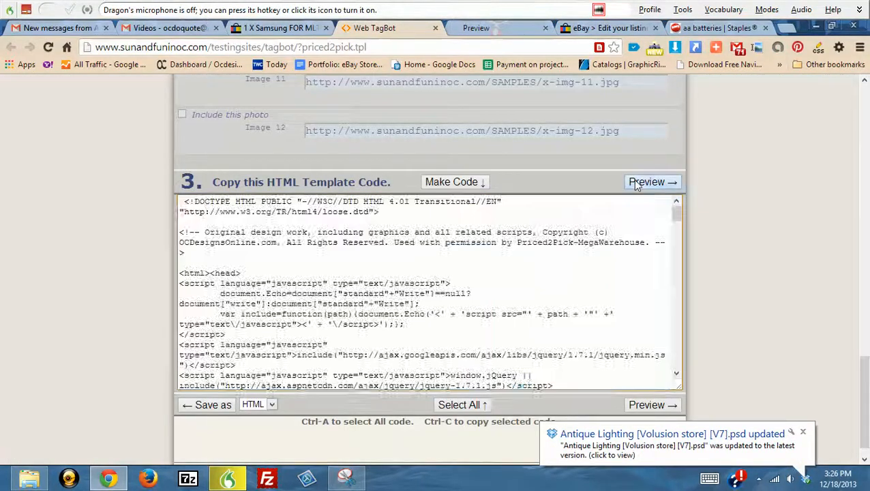
Preview the generated template, reselect all its code, and switch to eBay's Edit your listing page
left_click(652, 181)
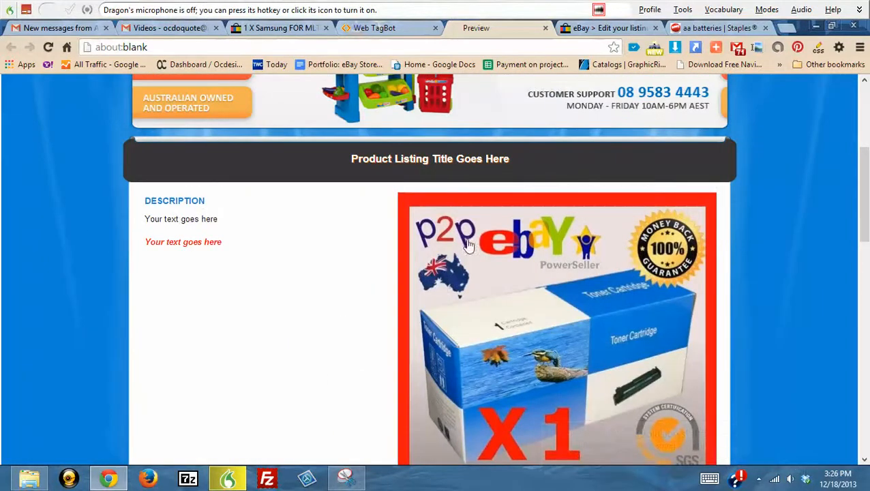
mouse_move(265, 379)
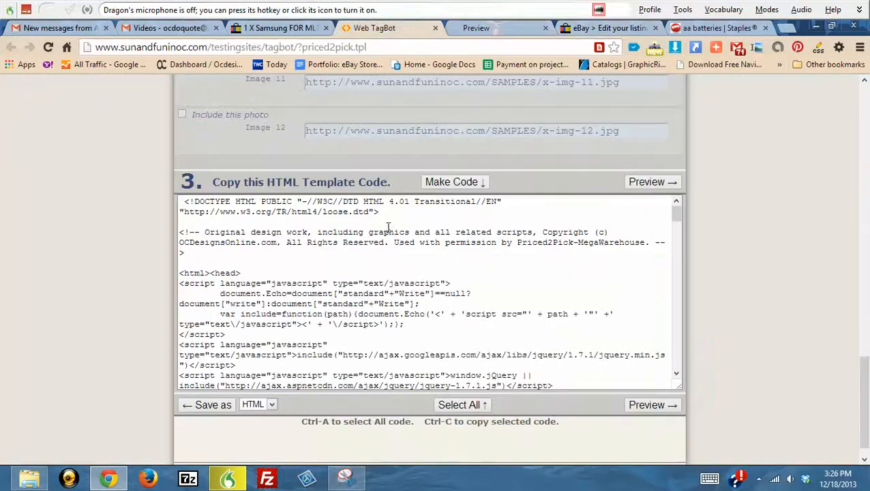
left_click(462, 404)
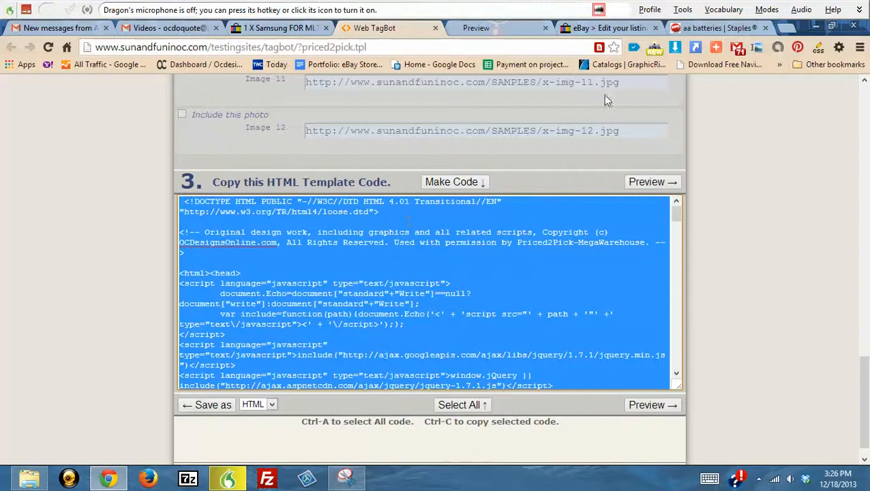
left_click(607, 27)
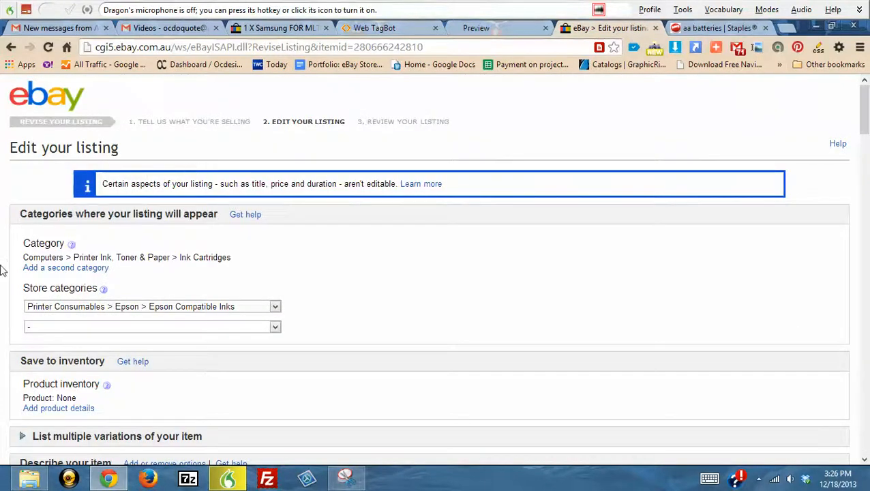
Scroll to Add a description and switch the listing description to HTML view
scroll("down", 3)
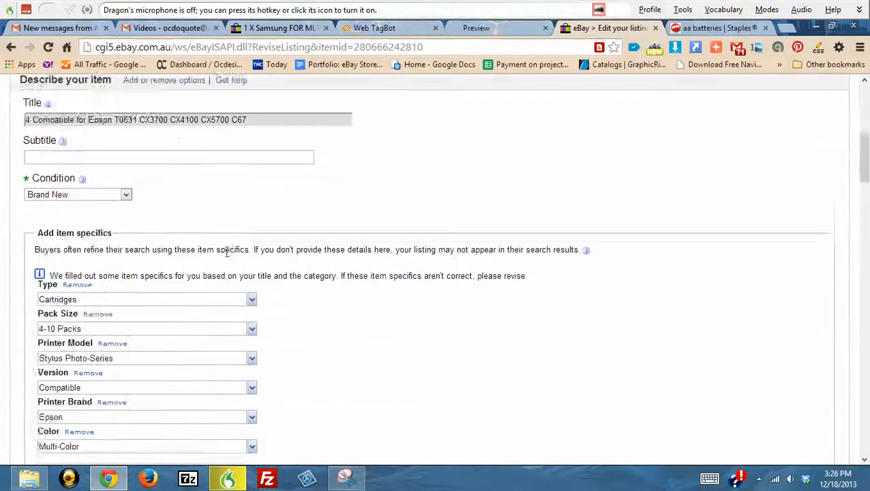
scroll("down", 3)
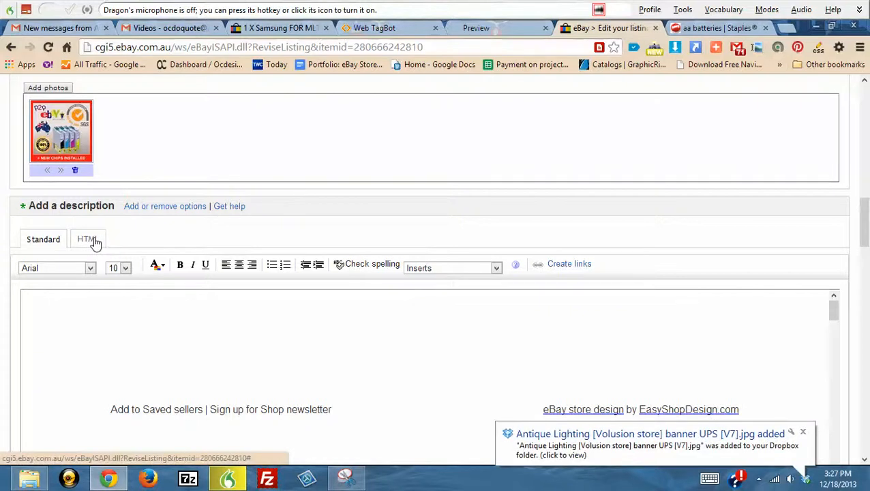
left_click(87, 240)
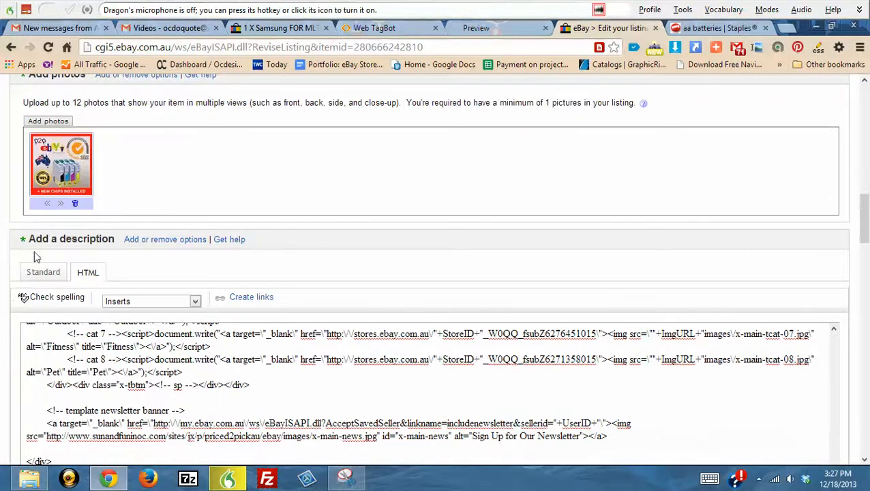
mouse_move(169, 258)
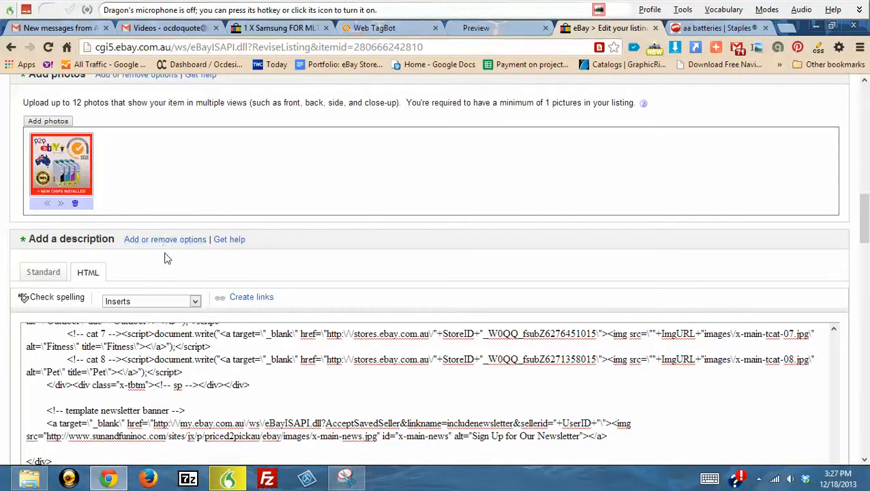
mouse_move(66, 267)
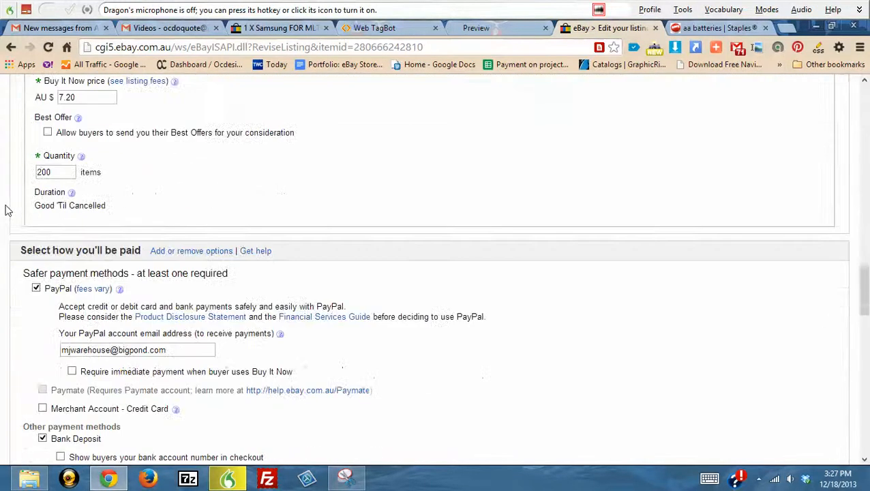
scroll("down", 3)
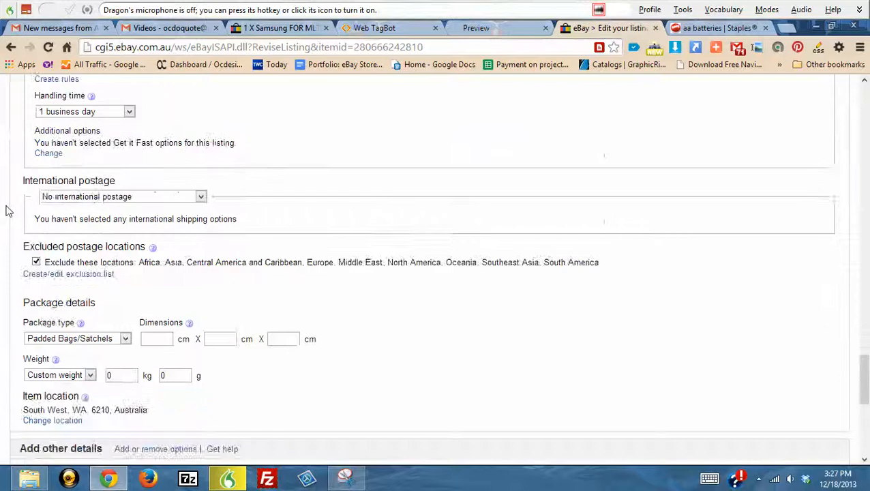
scroll("down", 3)
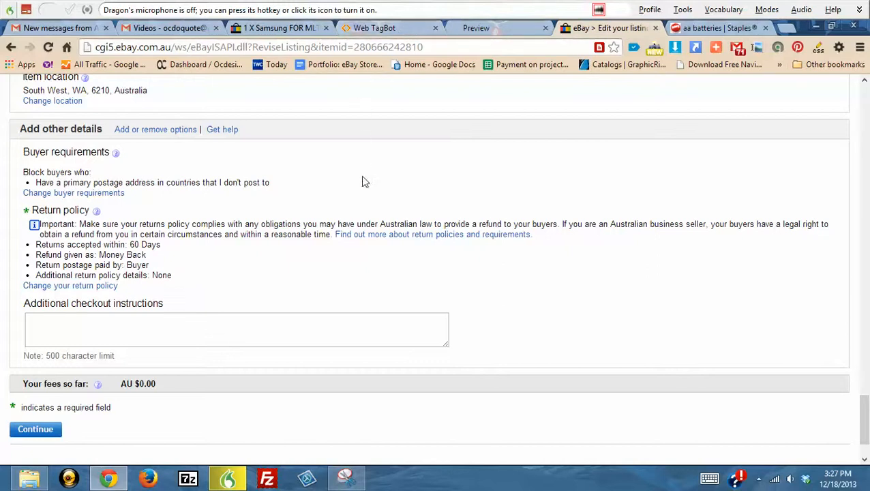
mouse_move(364, 204)
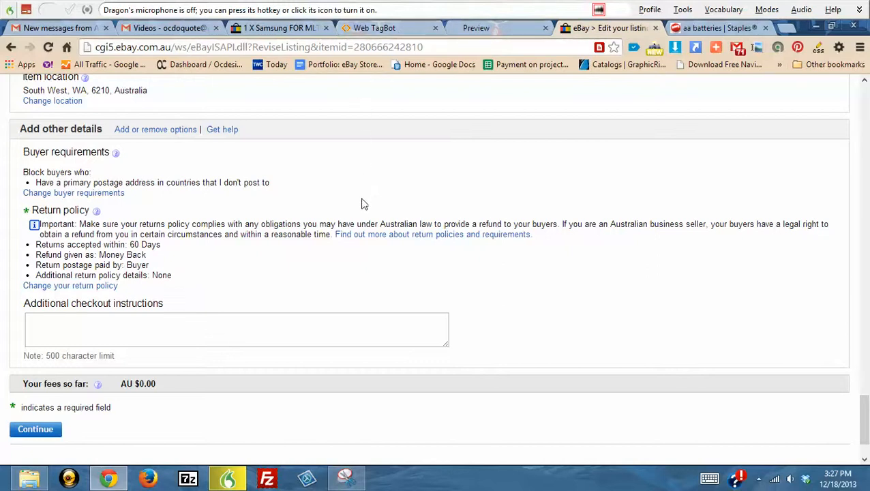
mouse_move(632, 375)
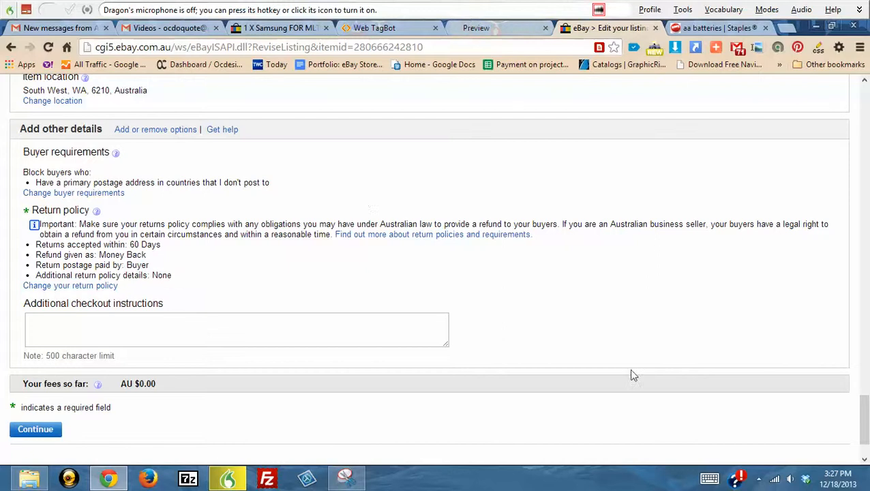
mouse_move(758, 480)
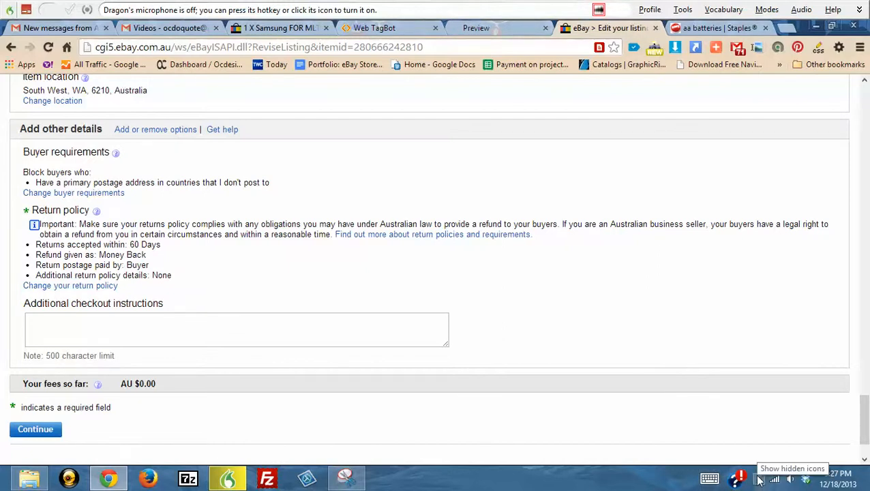
left_click(758, 477)
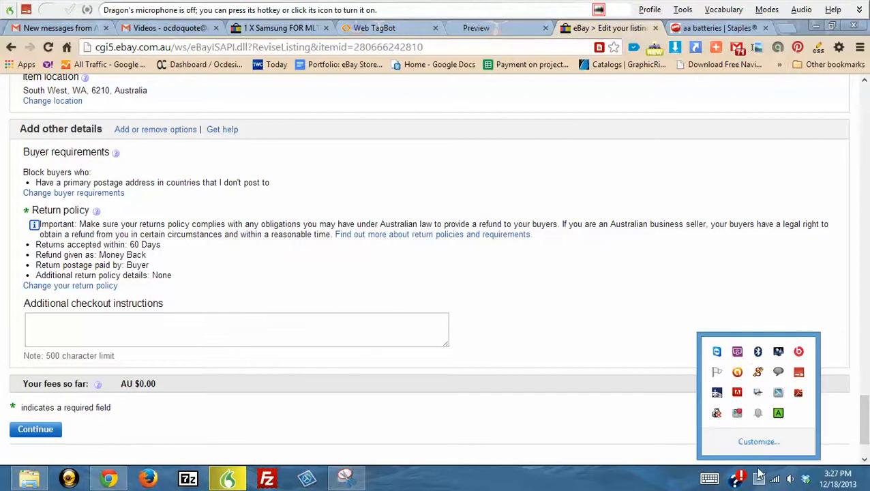